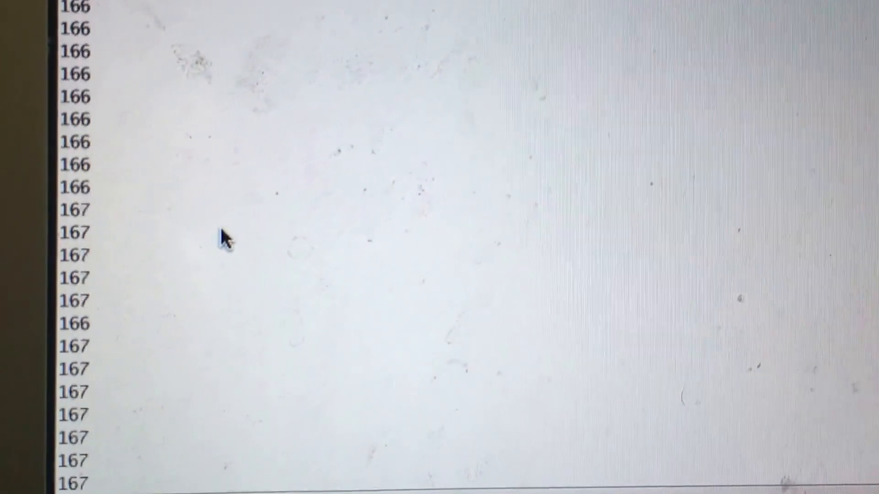
pyautogui.scroll(-3)
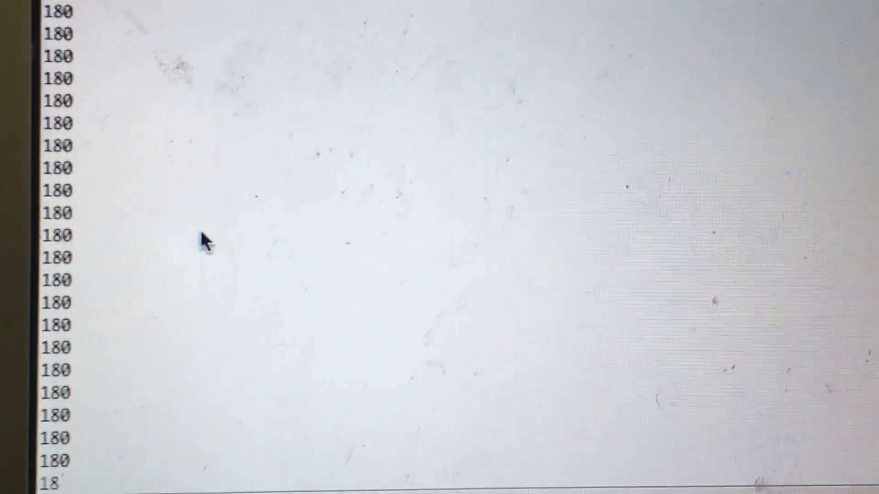